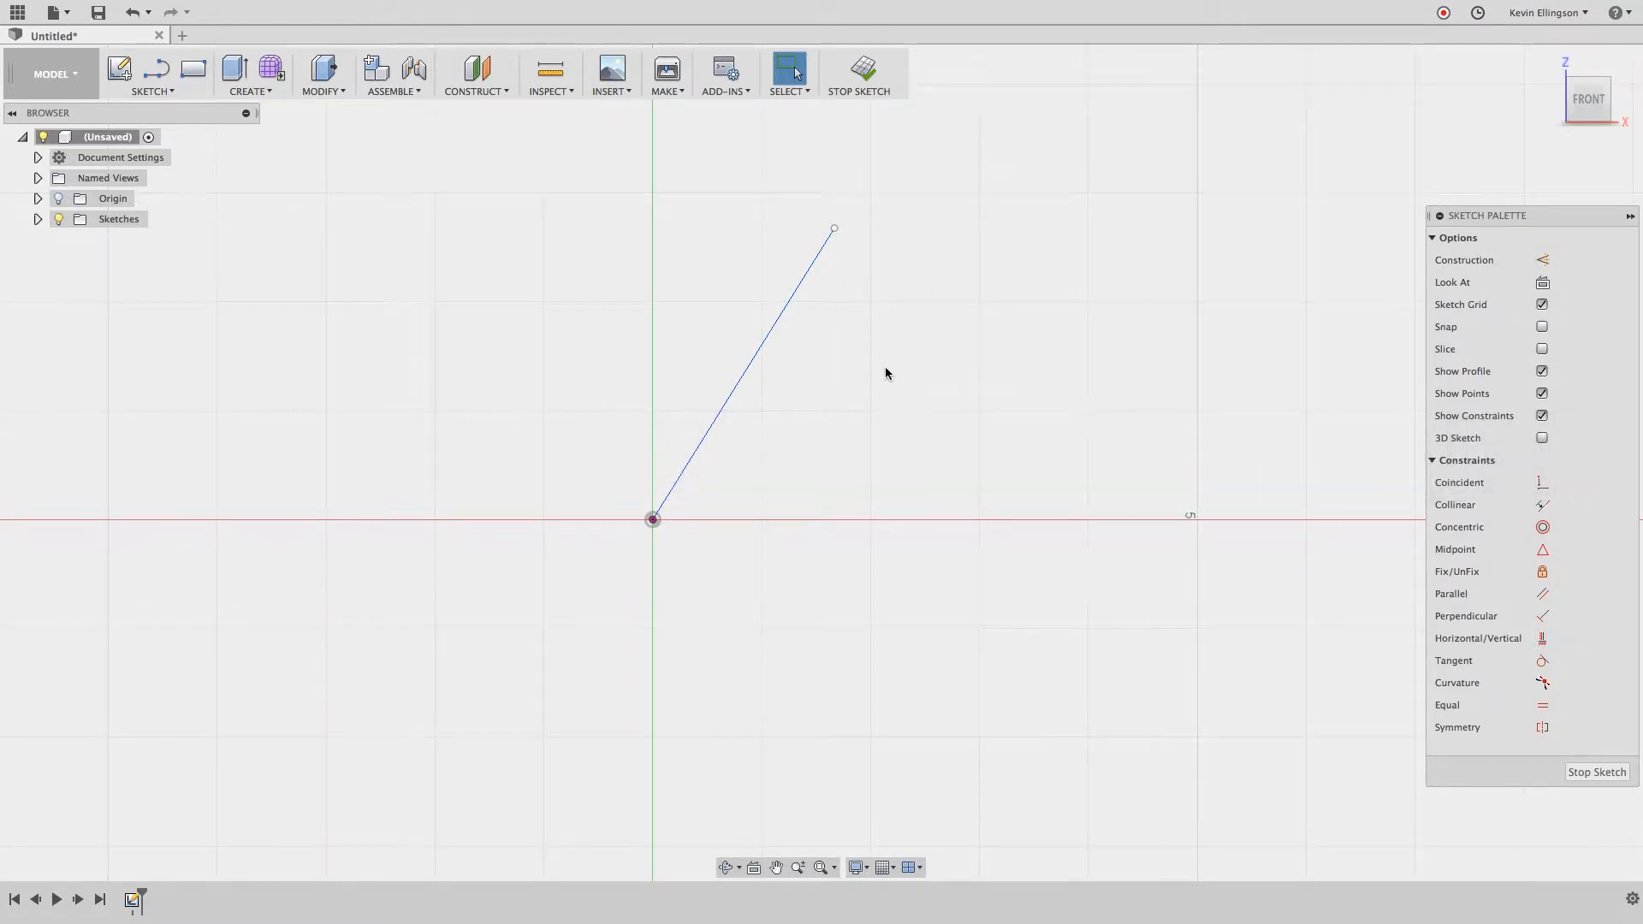
# - Bring up the SKETCH tool list with the diagonal line from the origin visible
pyautogui.click(152, 74)
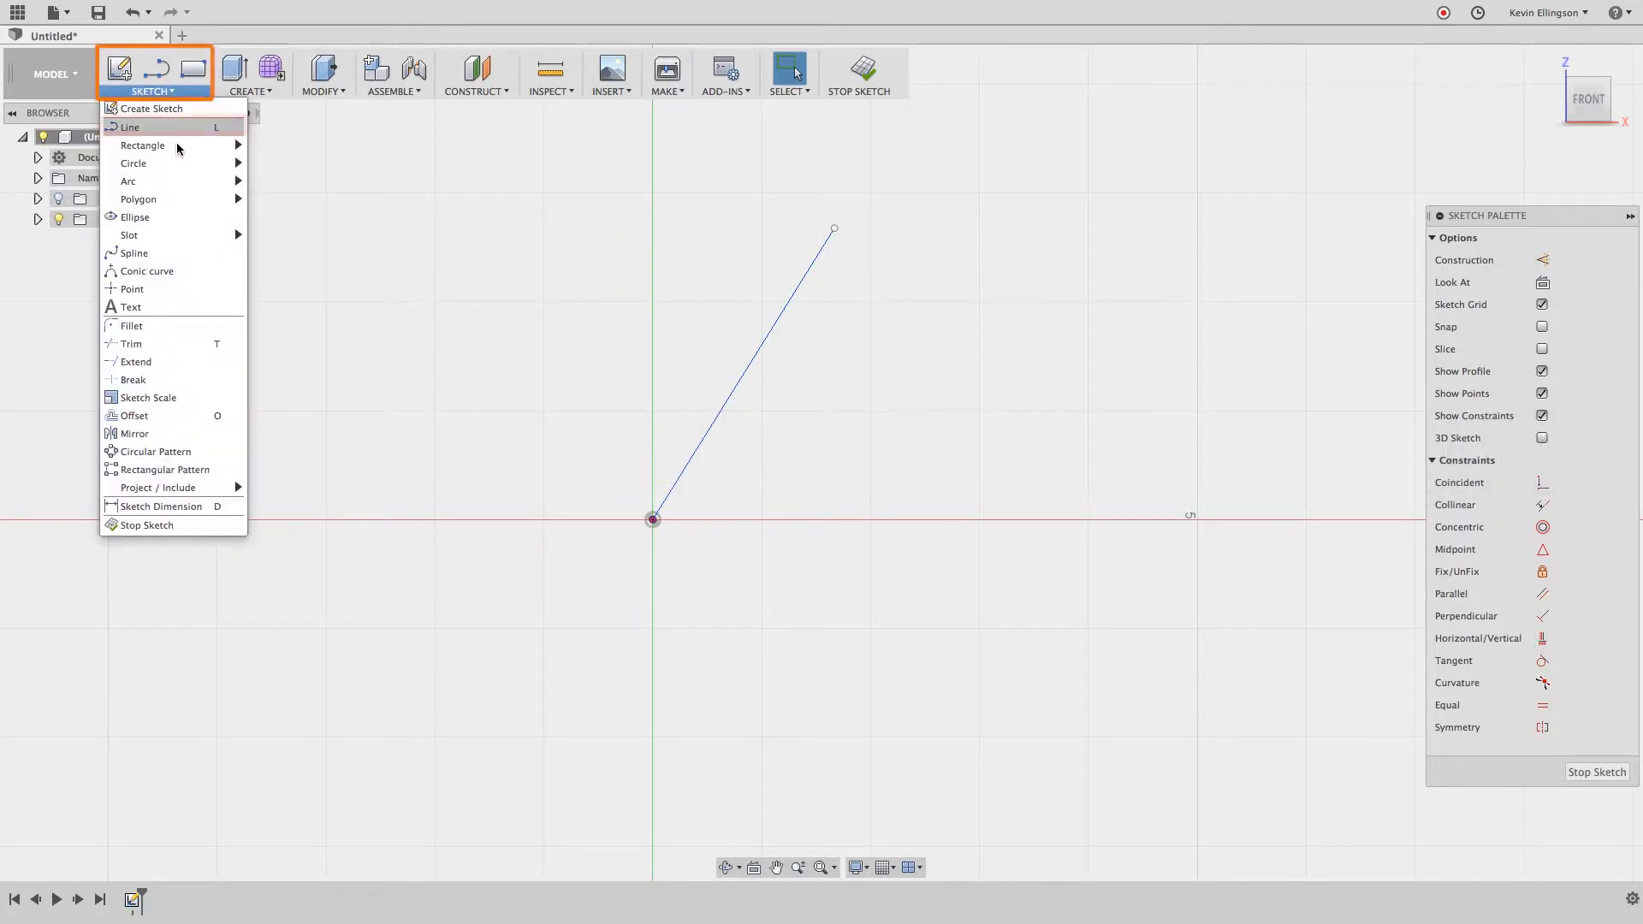
pyautogui.moveTo(131, 126)
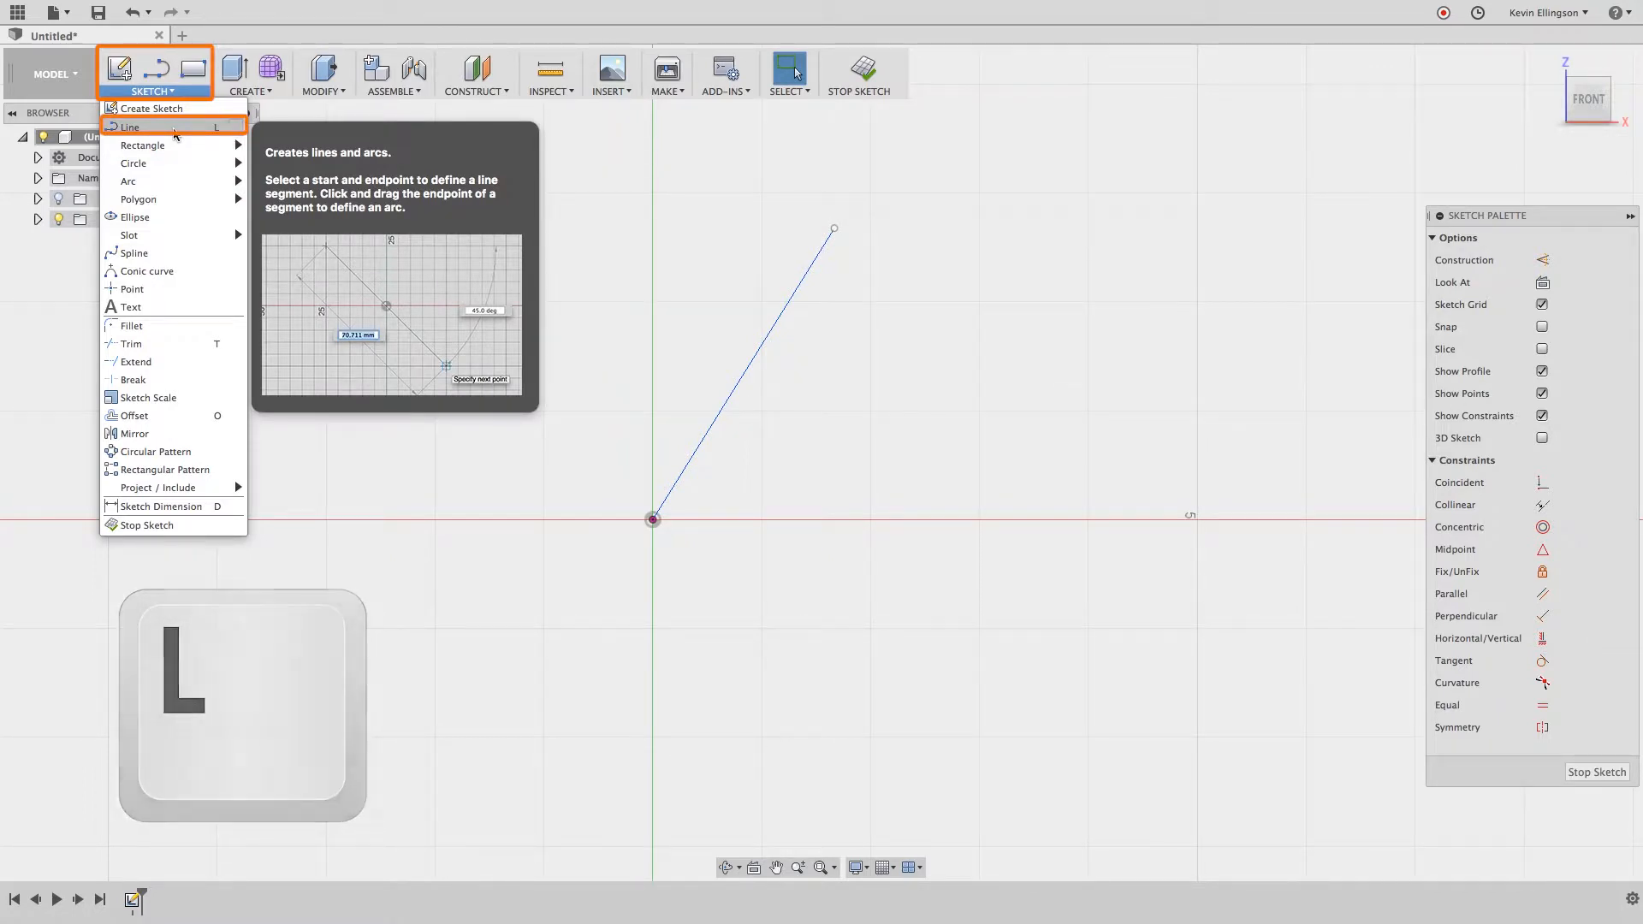
pyautogui.click(129, 127)
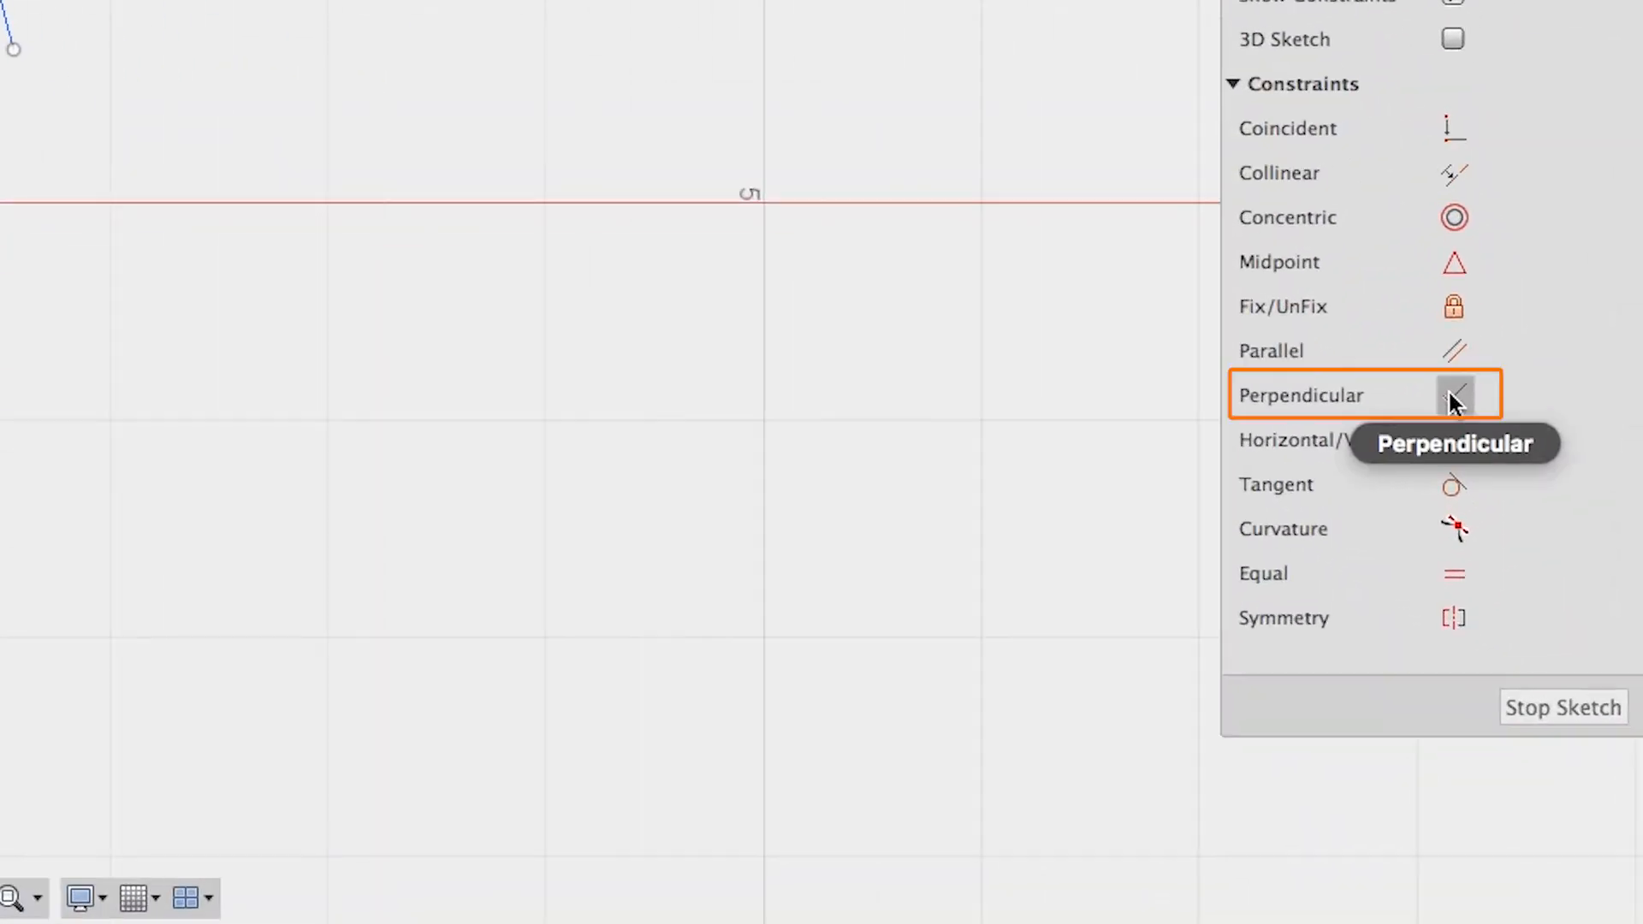
# - Apply a Perpendicular constraint between the second line and the diagonal line
pyautogui.click(1454, 395)
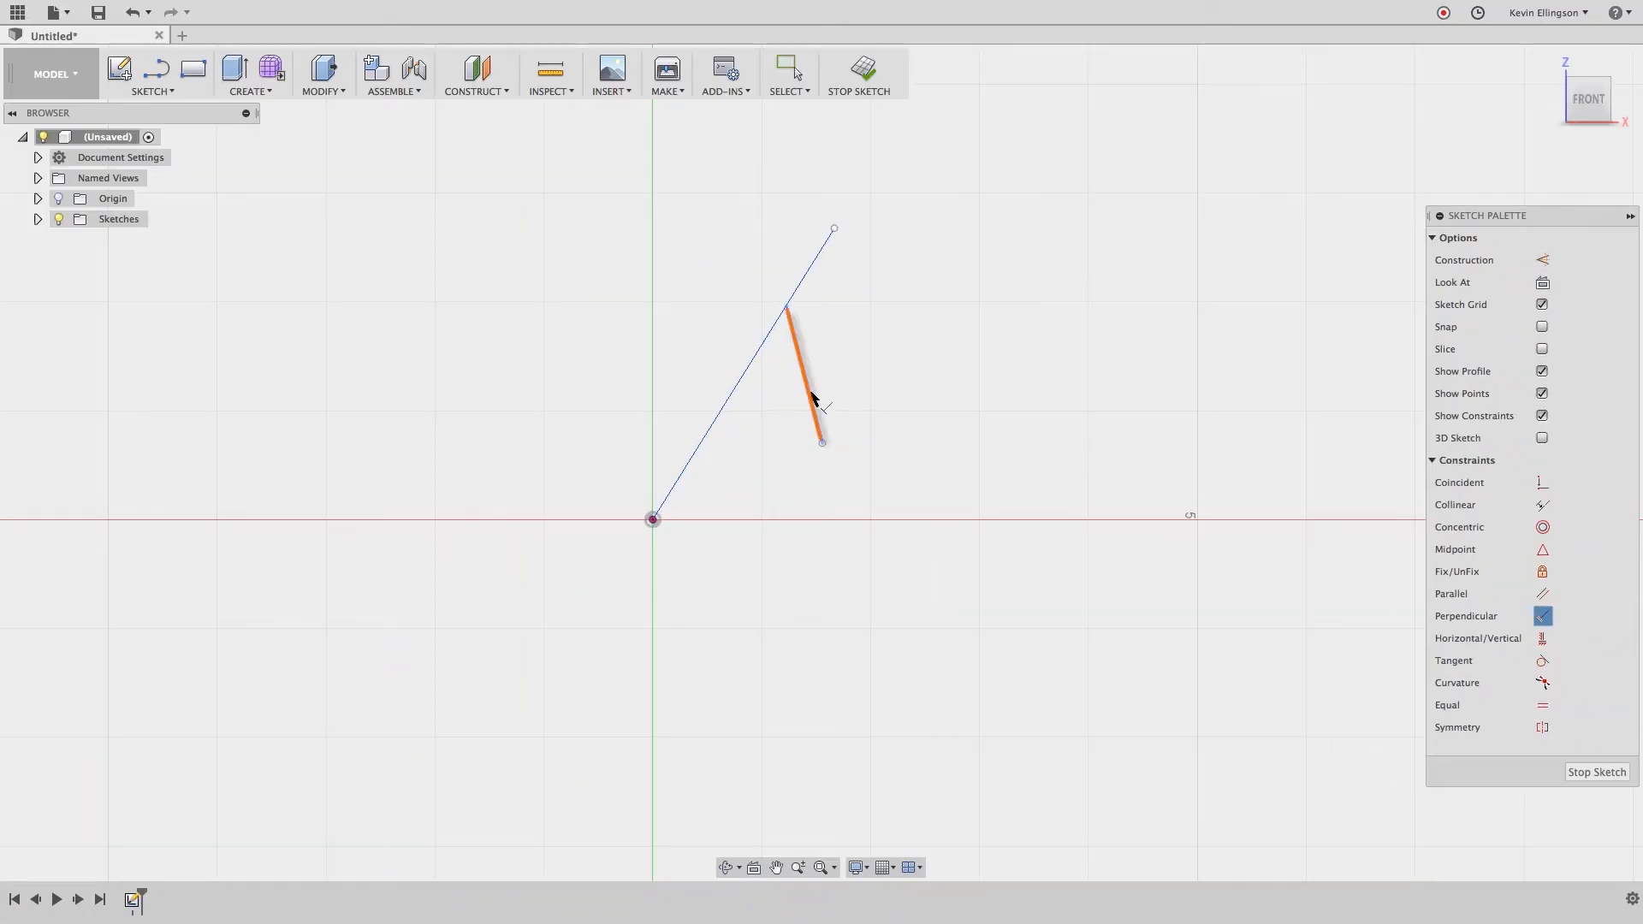
pyautogui.click(758, 359)
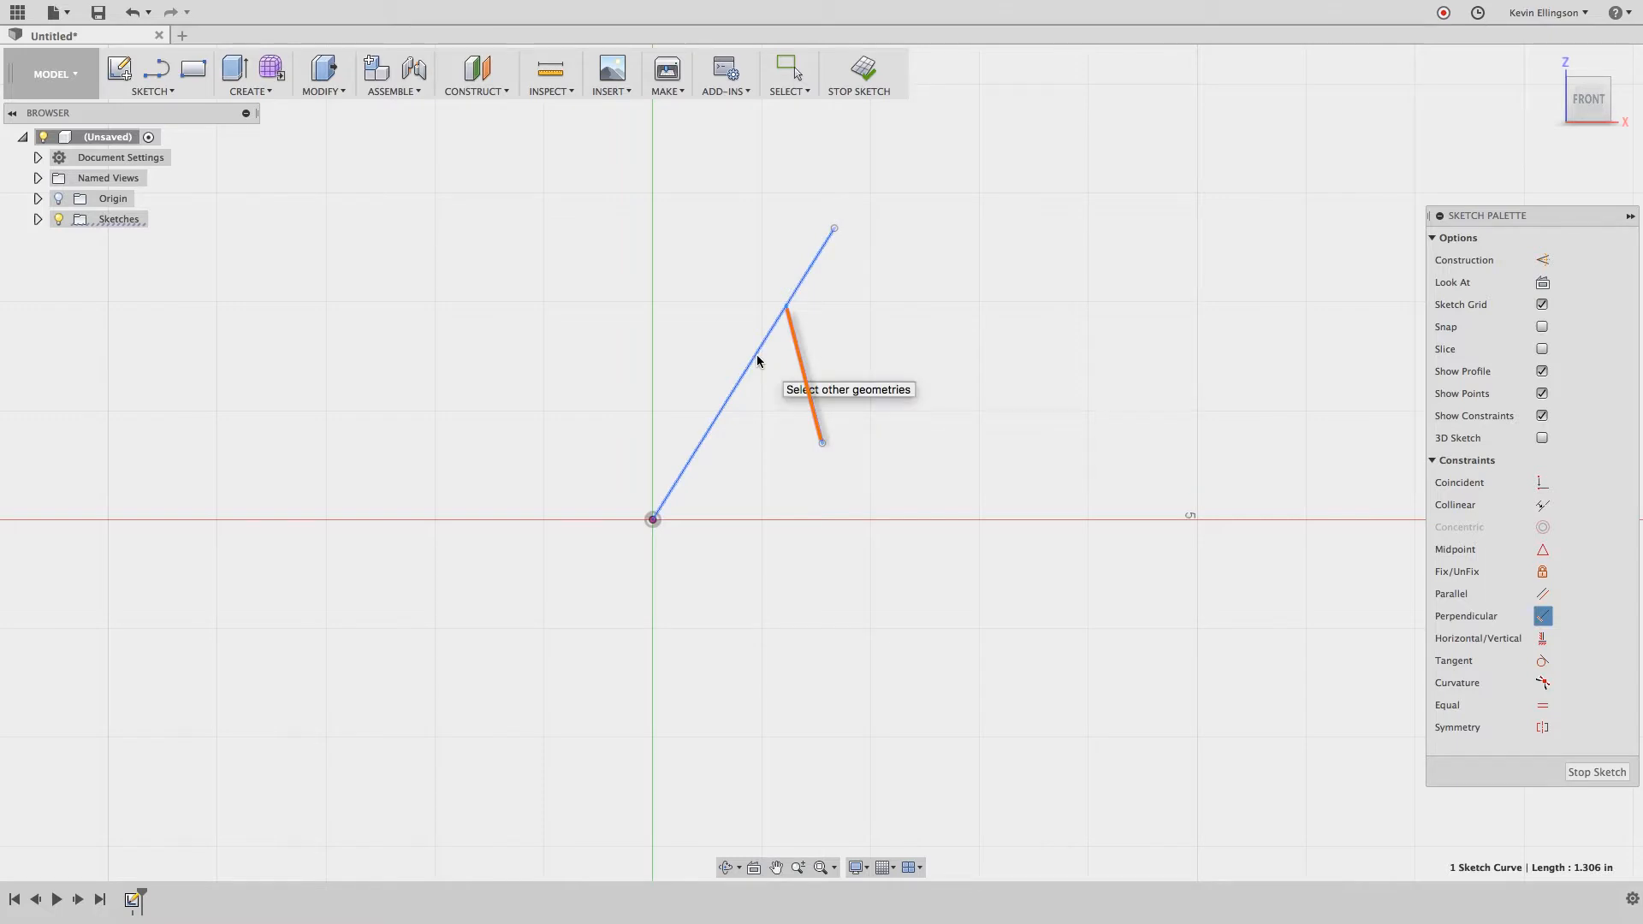
pyautogui.click(734, 372)
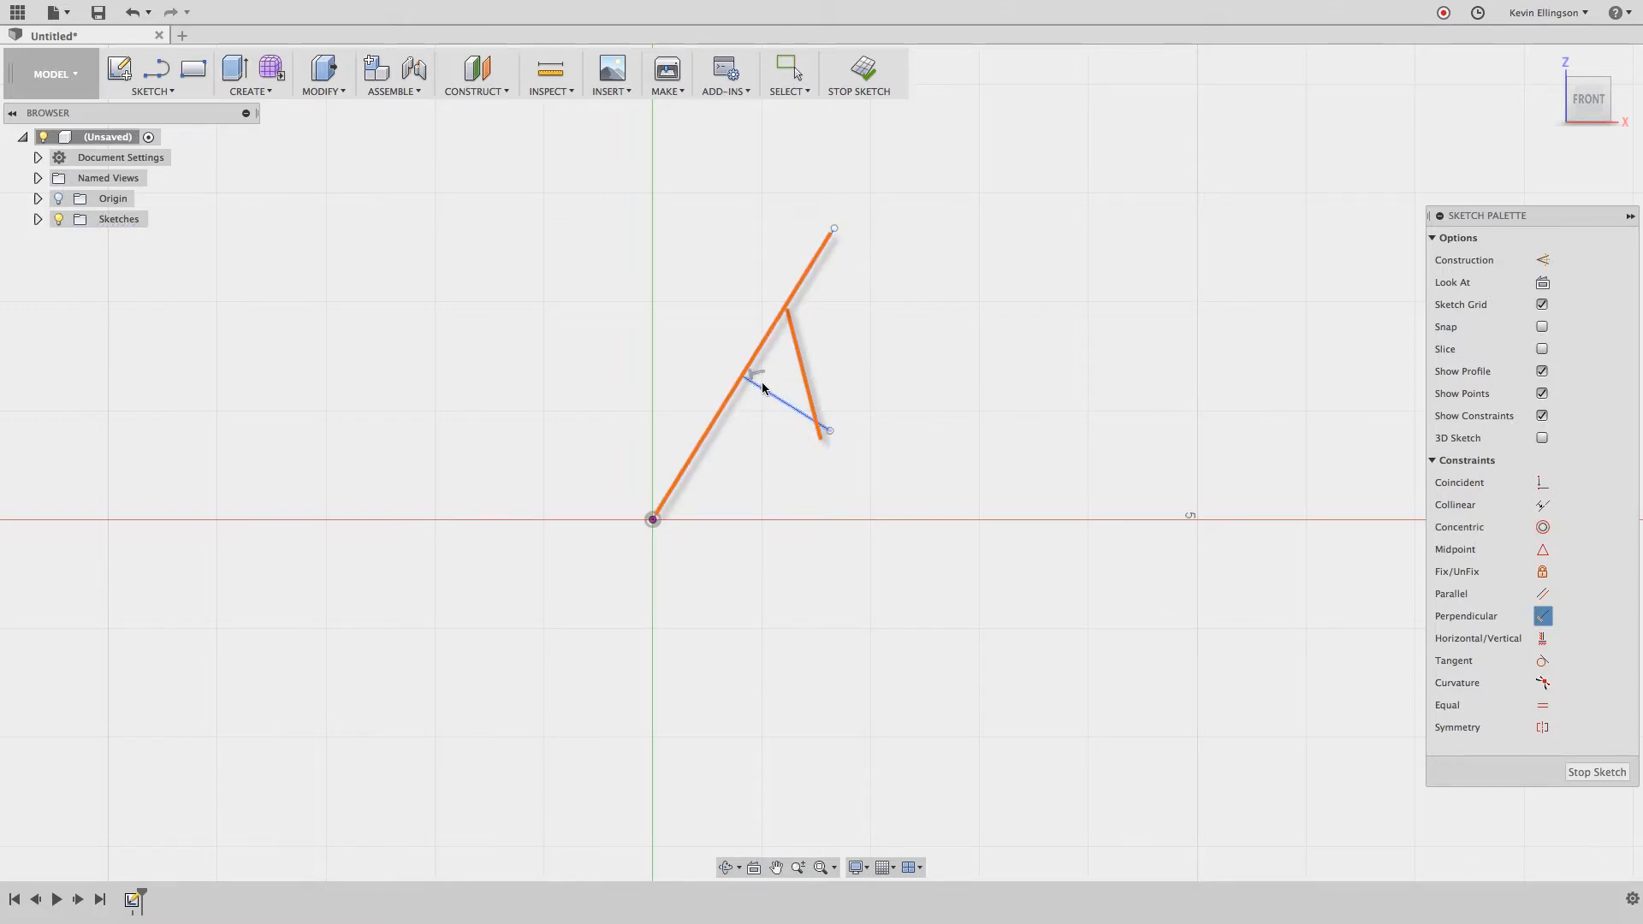
pyautogui.moveTo(775, 400)
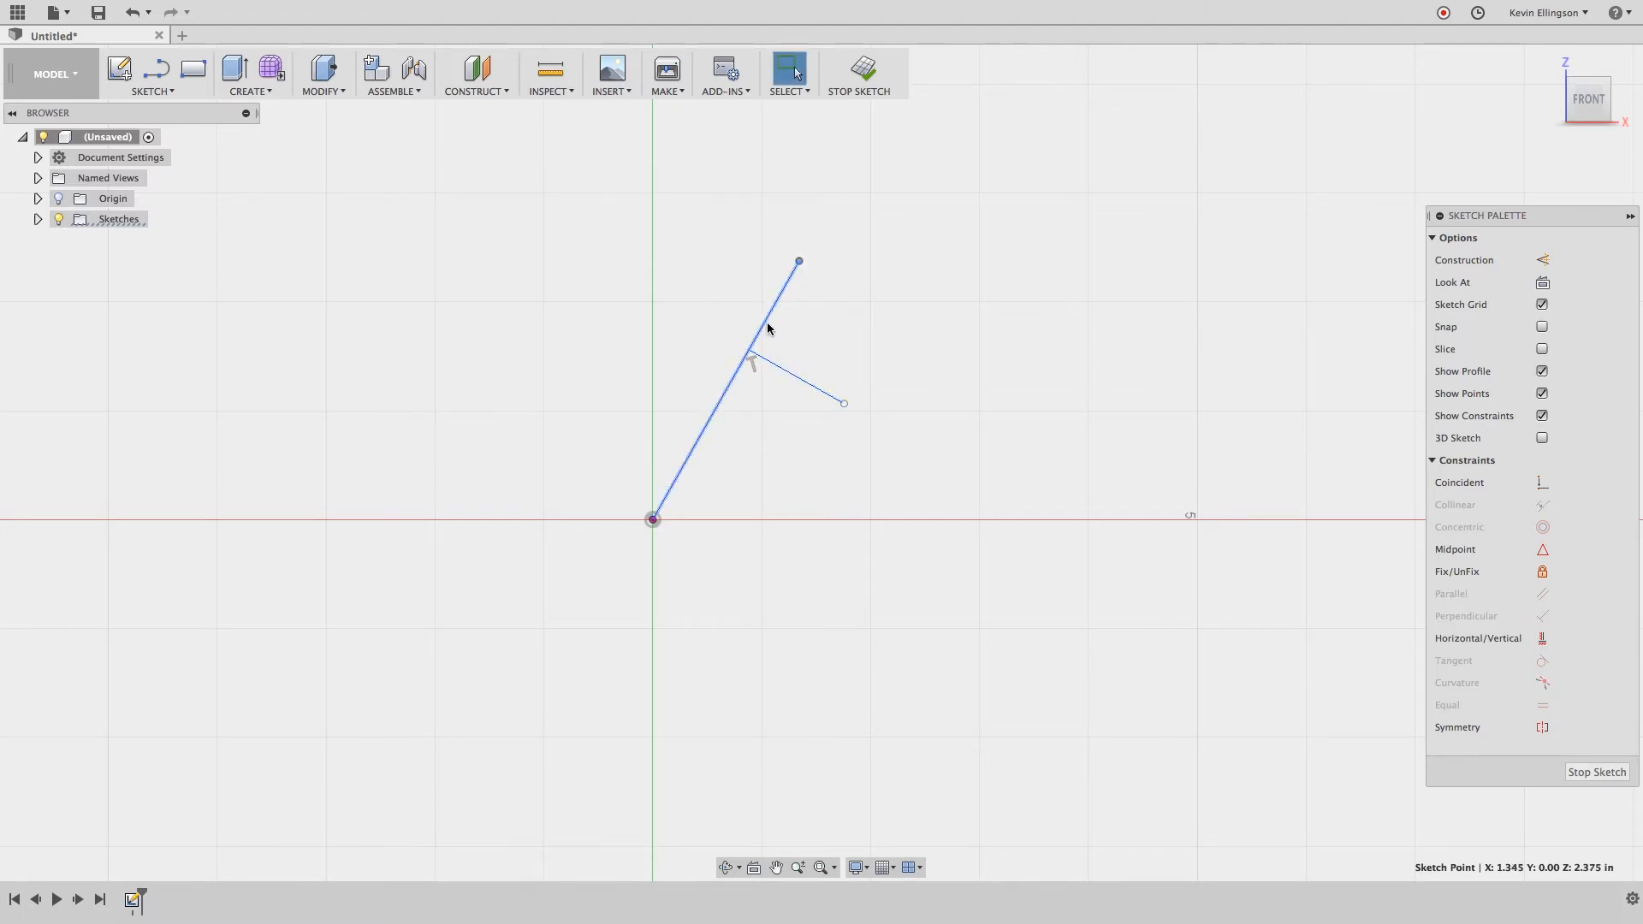
pyautogui.moveTo(892, 319)
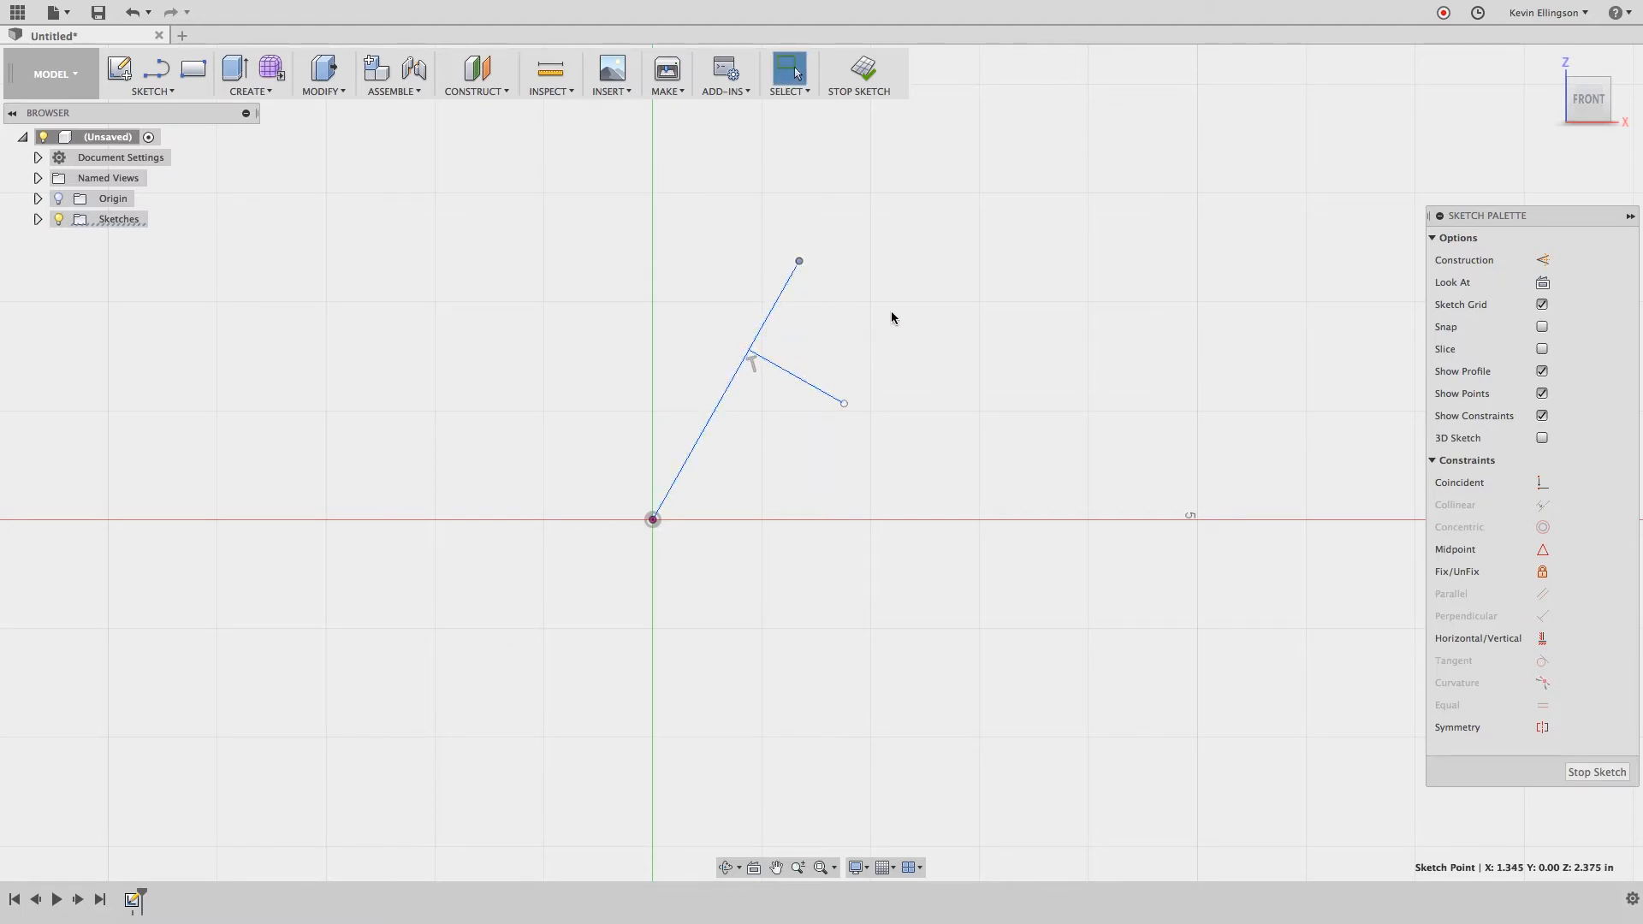